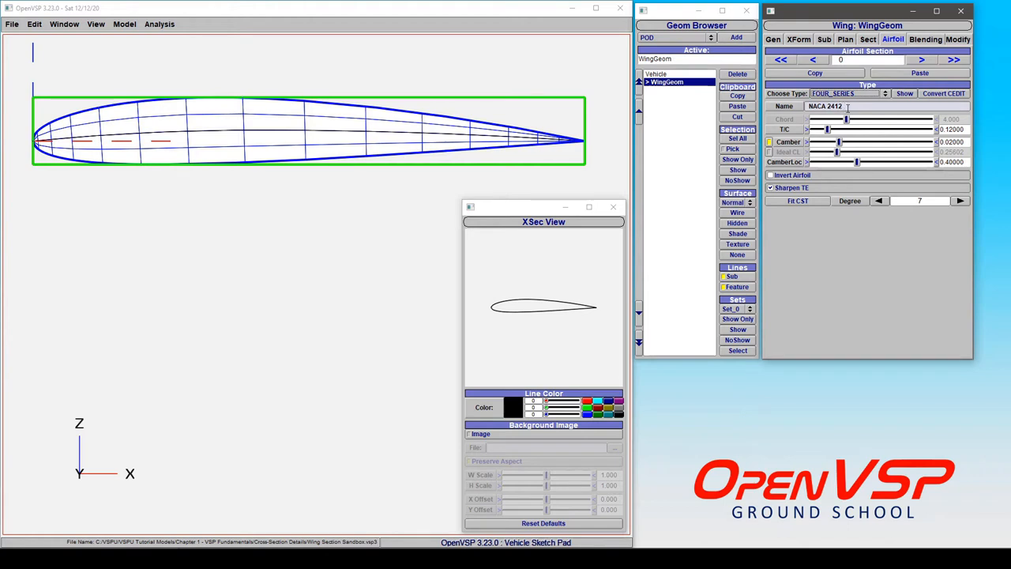
Show the airfoil type list from the Choose Type dropdown
click(849, 94)
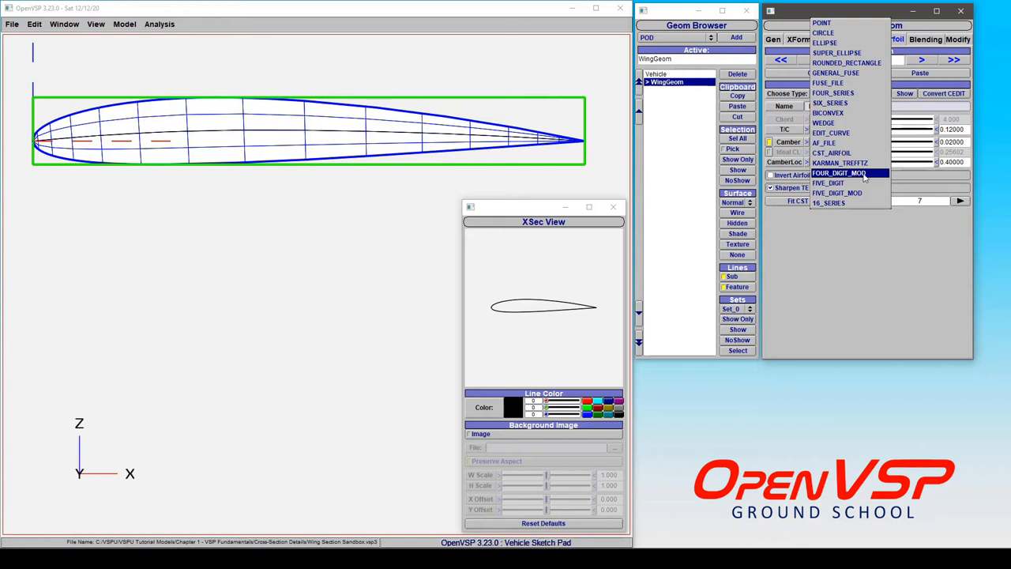
Switch the wing airfoil type to FOUR_DIGIT_MOD, giving NACA 2412-63
click(839, 172)
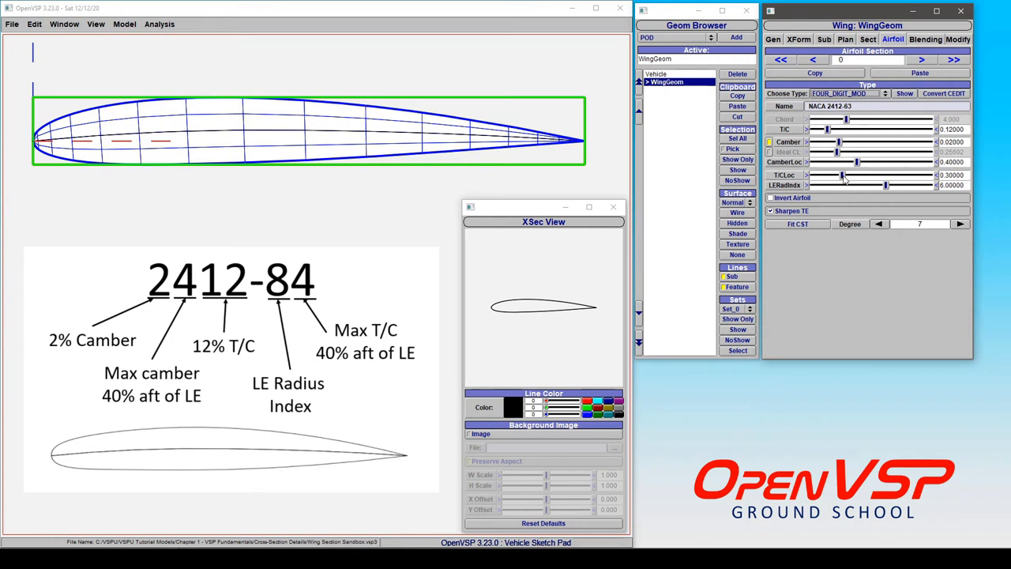
Adjust the T/CLoc slider, settling maximum-thickness location at 0.36290
drag(841, 174, 813, 175)
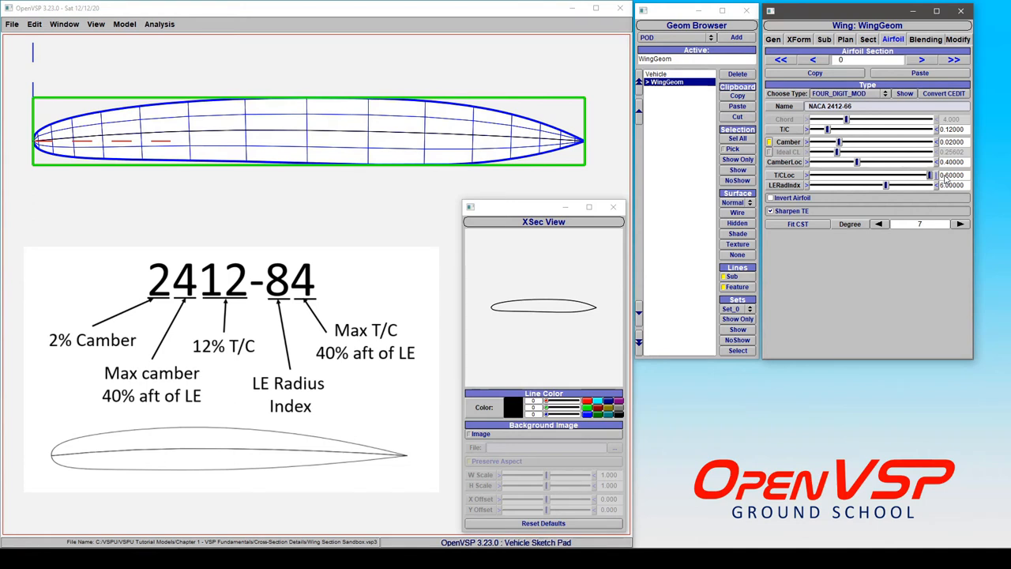
drag(928, 174, 873, 175)
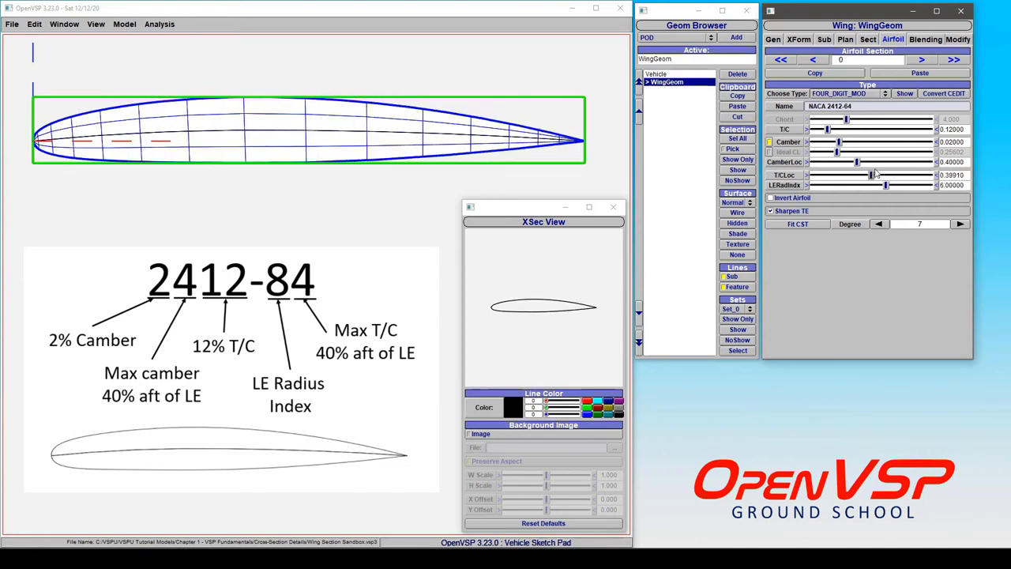
drag(872, 174, 819, 175)
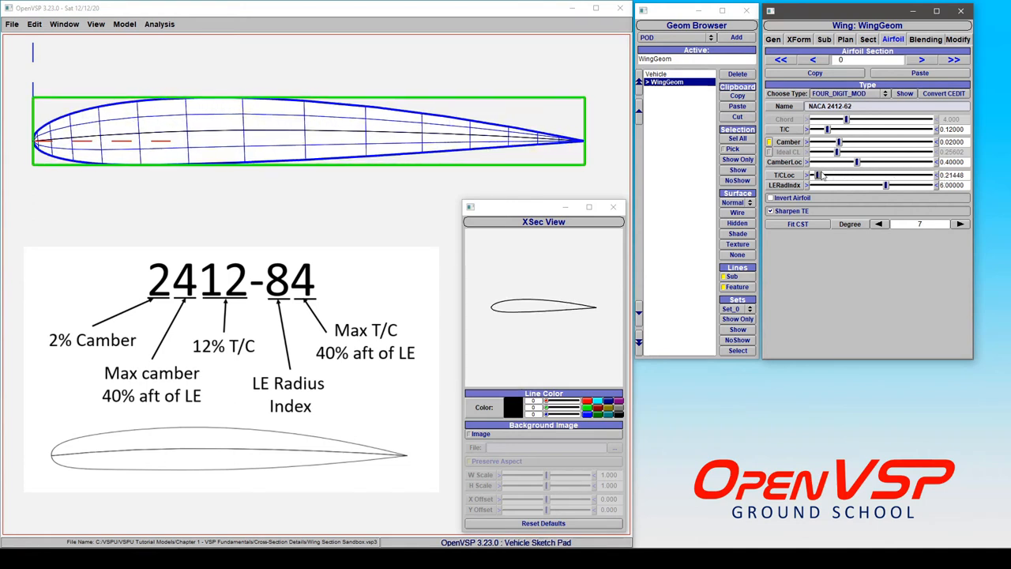
drag(817, 175, 859, 175)
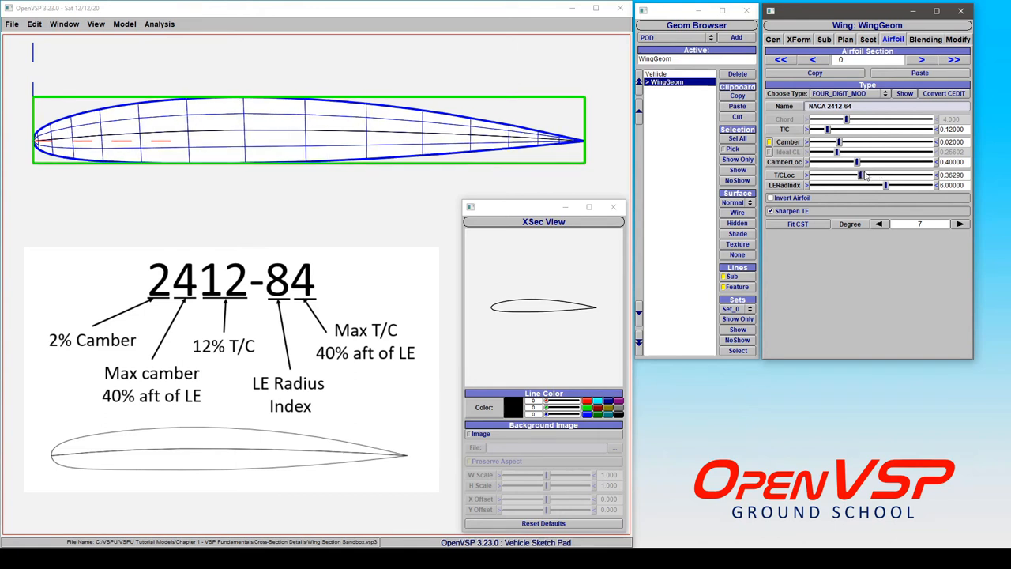
mouse_move(829, 188)
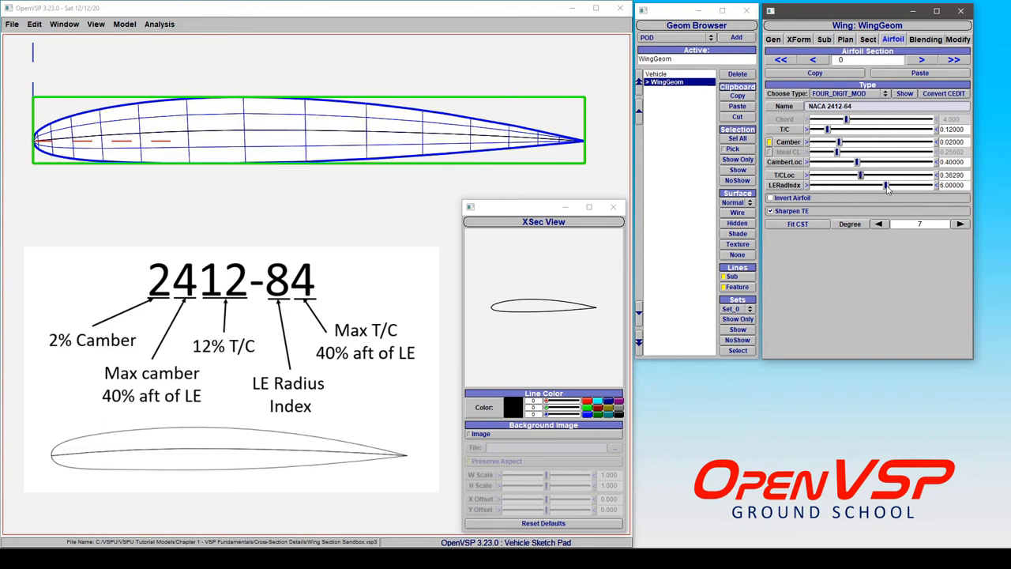
Drag LERadIndx down to 0, then up to its maximum of 9
drag(884, 184, 845, 184)
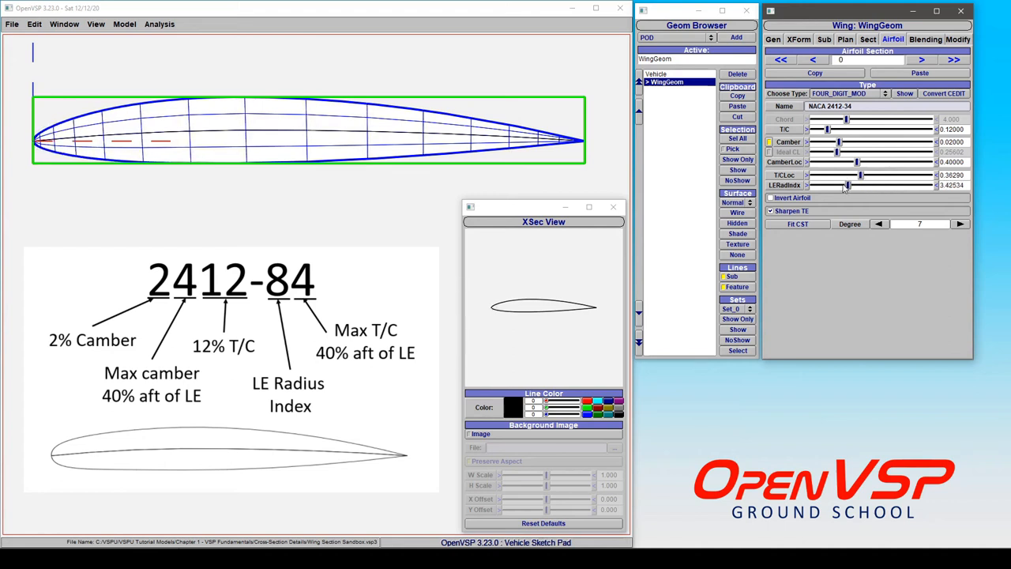
drag(849, 184, 810, 185)
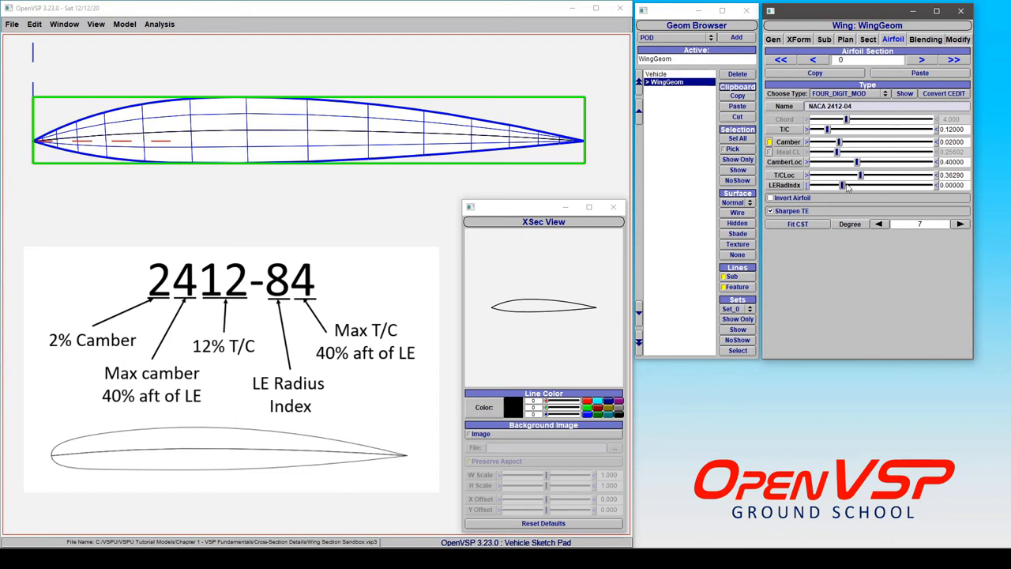
drag(841, 184, 929, 185)
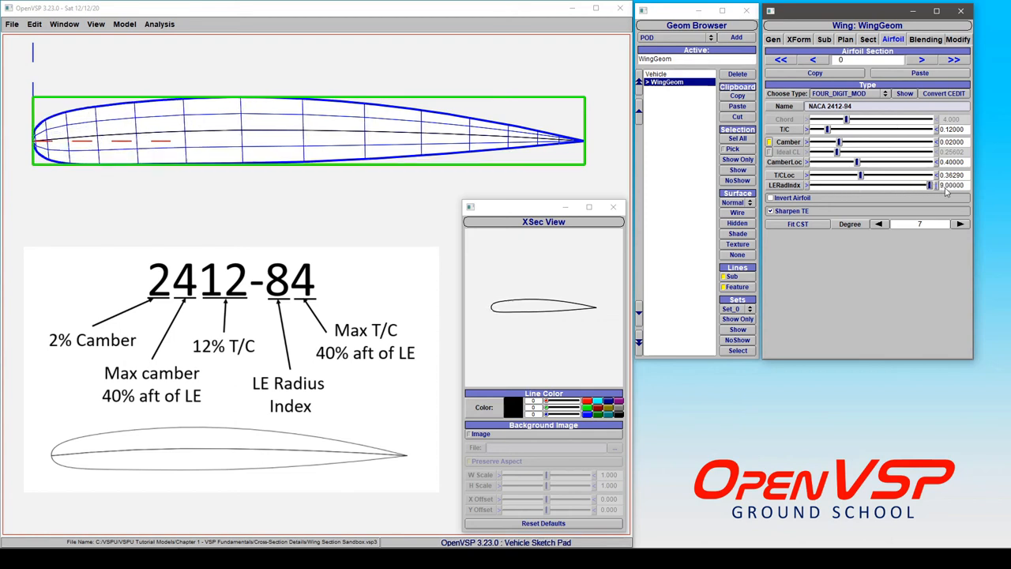